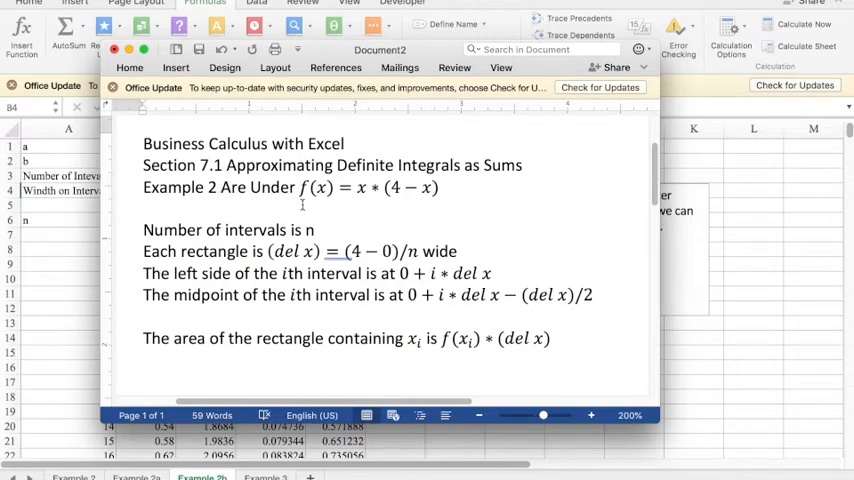
mouse_move(368, 200)
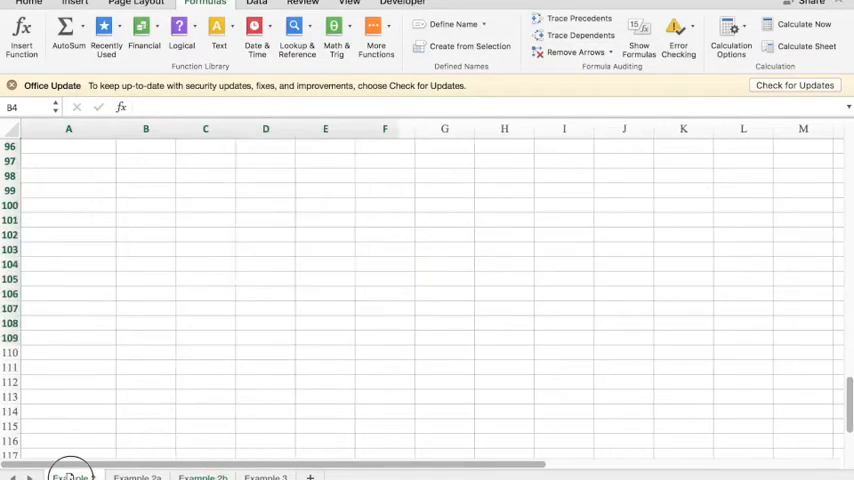
Review the first example sheet's OFFSET area formula and the Area Summed column it reads.
left_click(70, 476)
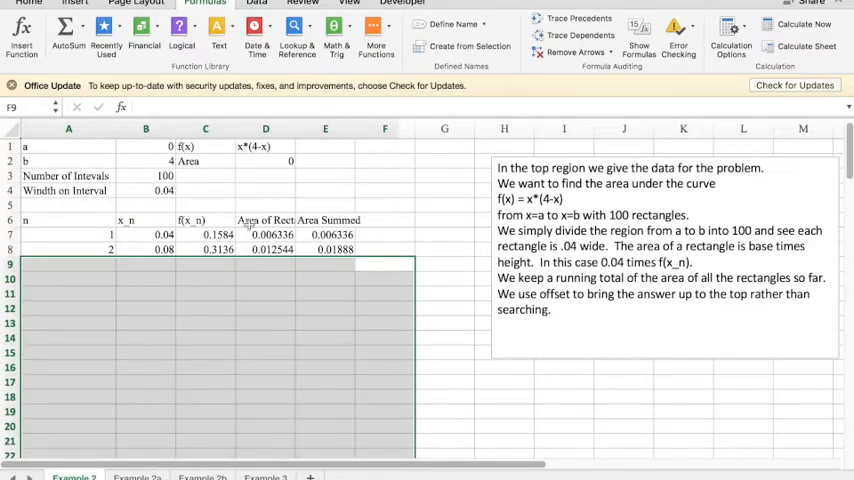
mouse_move(578, 18)
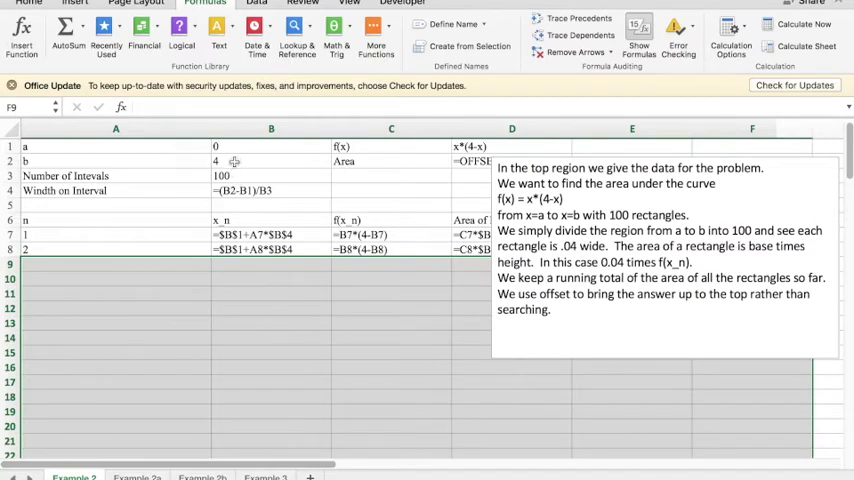
mouse_move(236, 156)
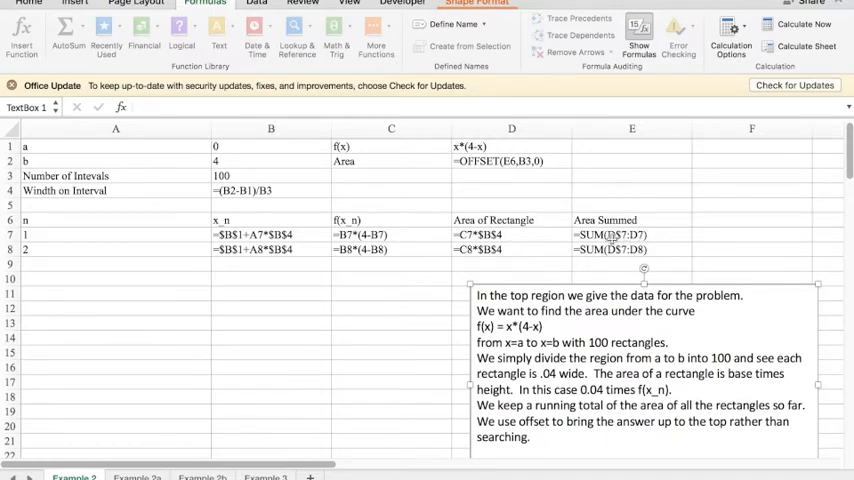
mouse_move(540, 238)
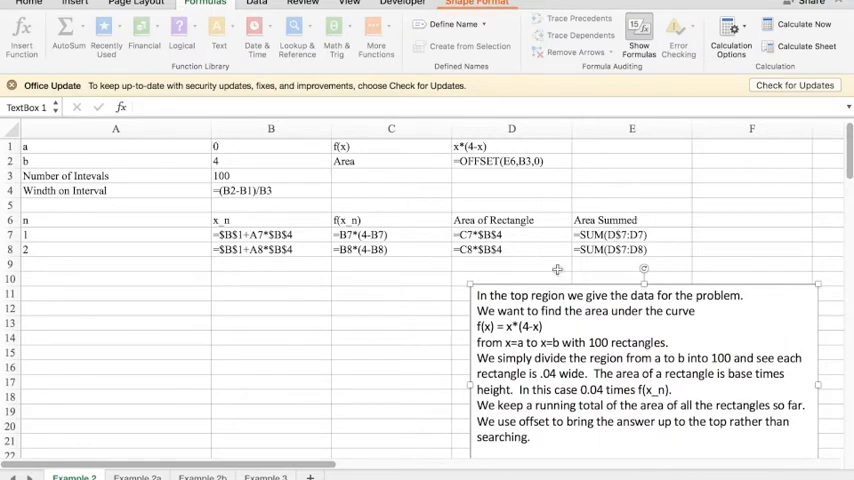
left_click(512, 160)
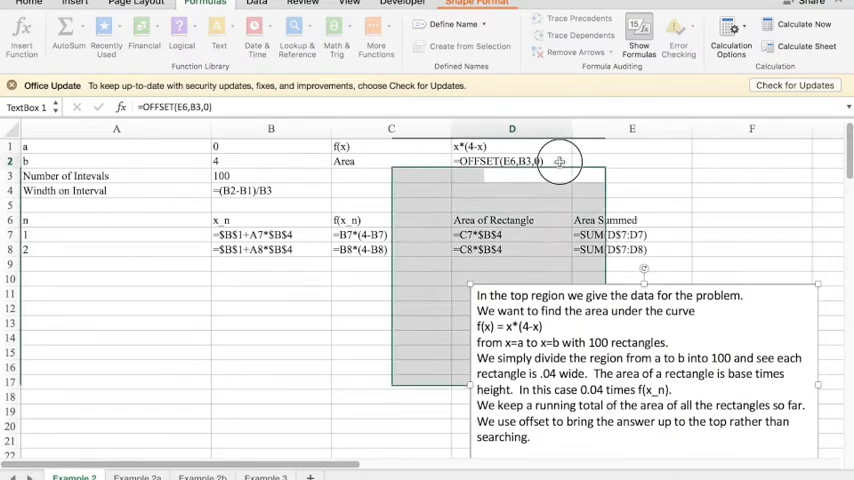
left_click(512, 160)
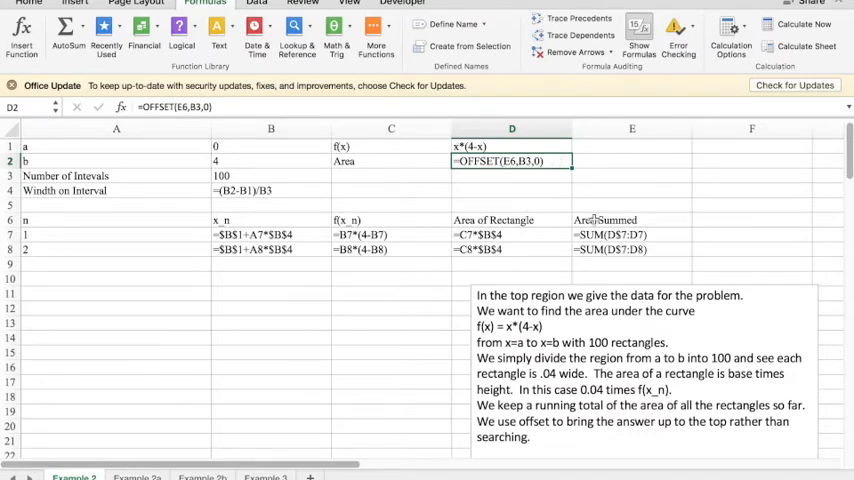
left_click(632, 220)
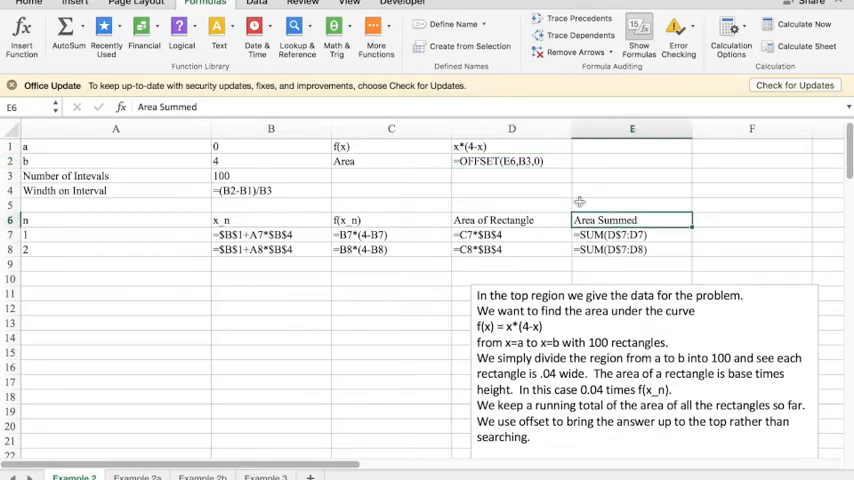
mouse_move(544, 172)
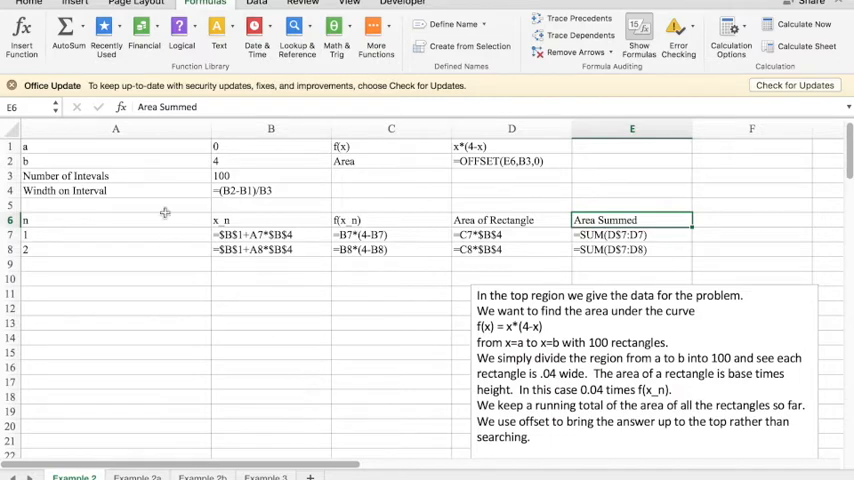
mouse_move(516, 210)
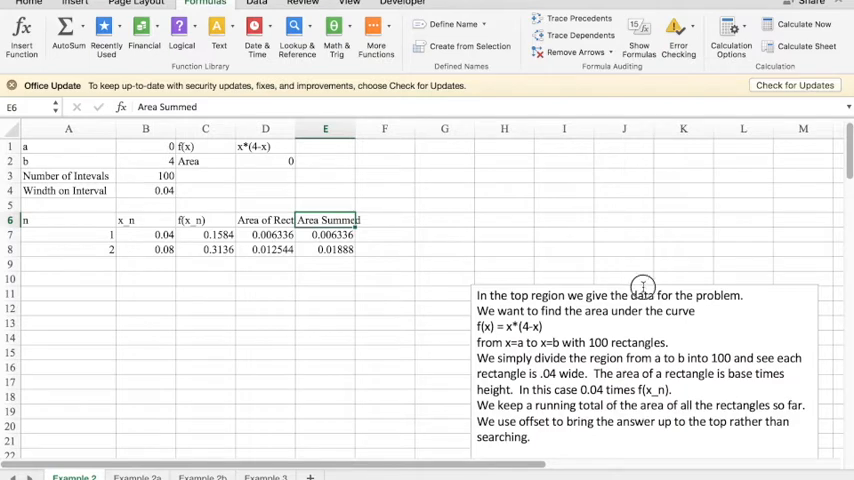
Move the notes box beside the data and extend rows A7:E8 down toward row 107.
left_click(620, 290)
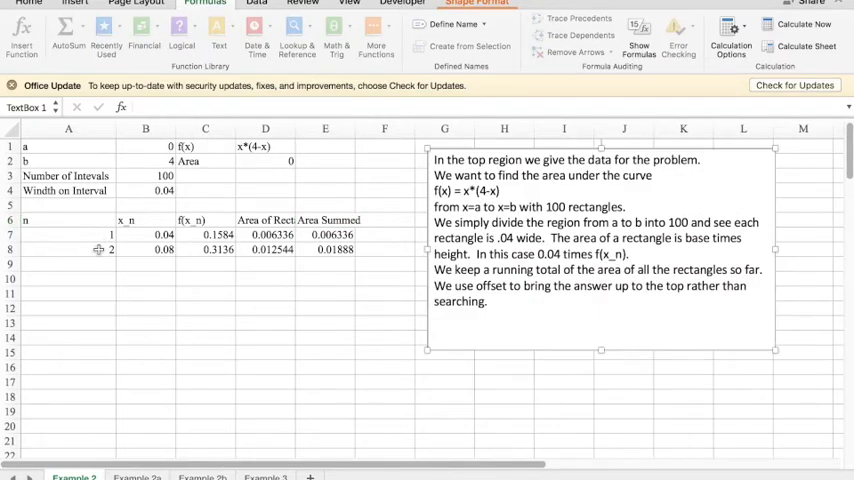
mouse_move(278, 162)
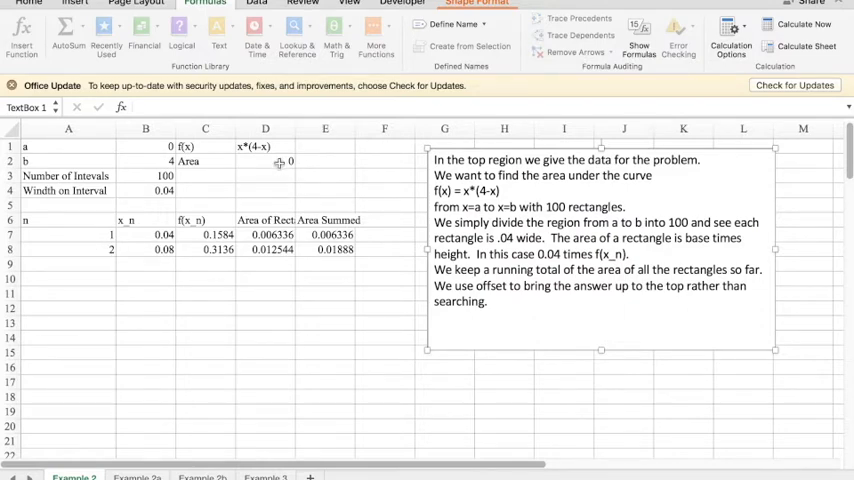
left_click(68, 234)
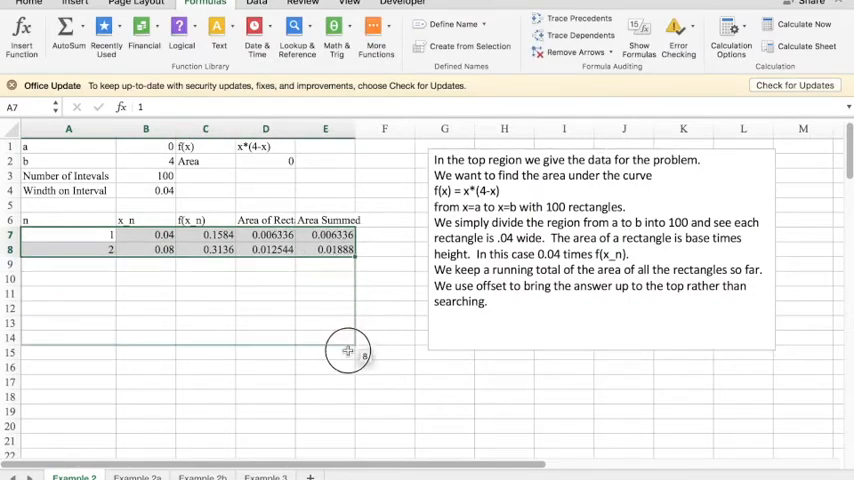
scroll("down", 3)
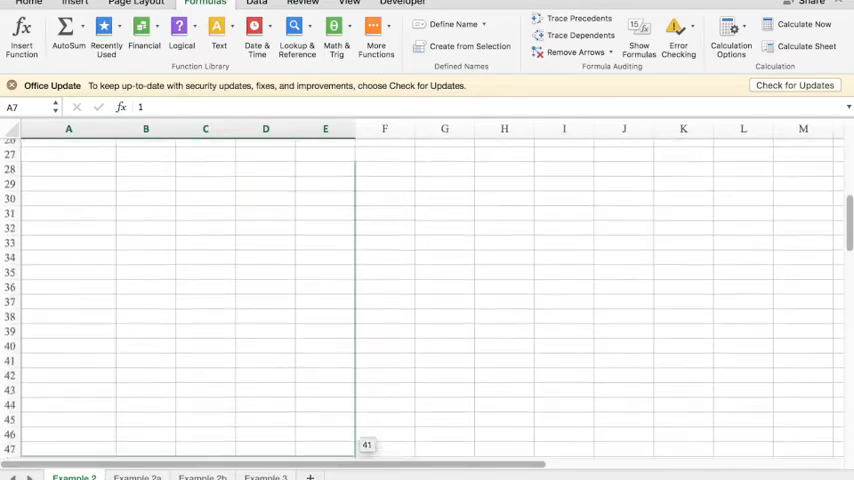
scroll("down", 3)
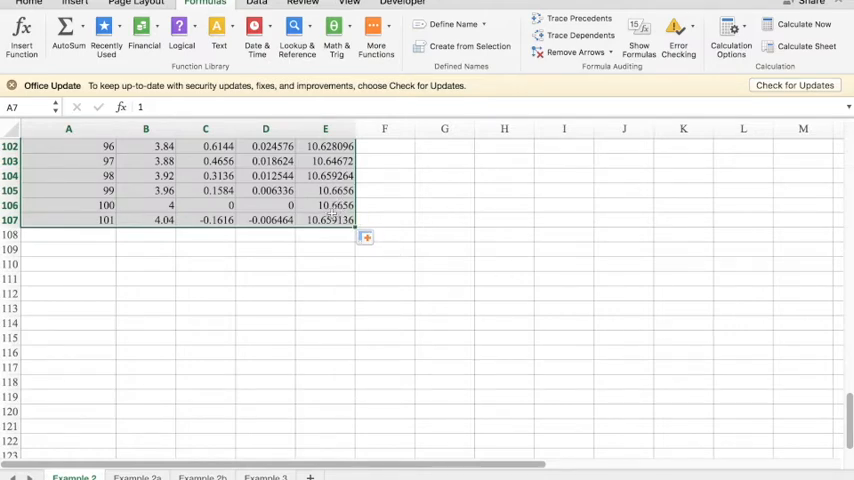
mouse_move(762, 320)
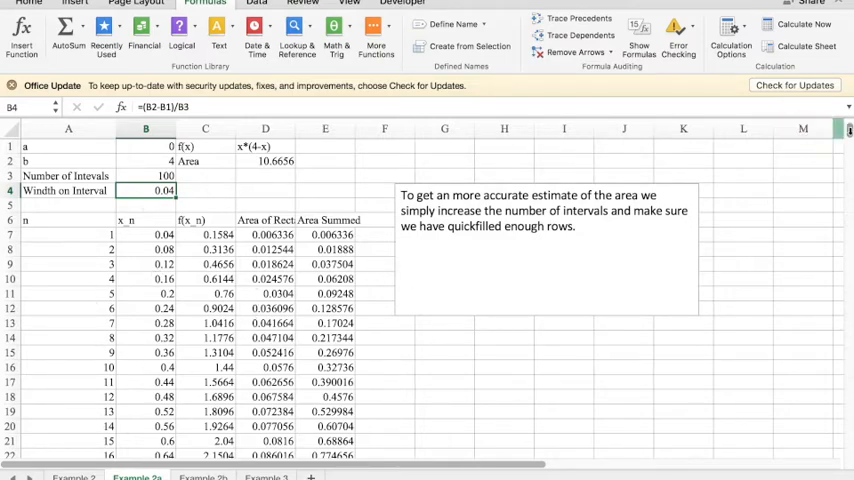
Inspect the interval width formula for the 100-interval right-hand sum of width 0.04.
scroll("down", 3)
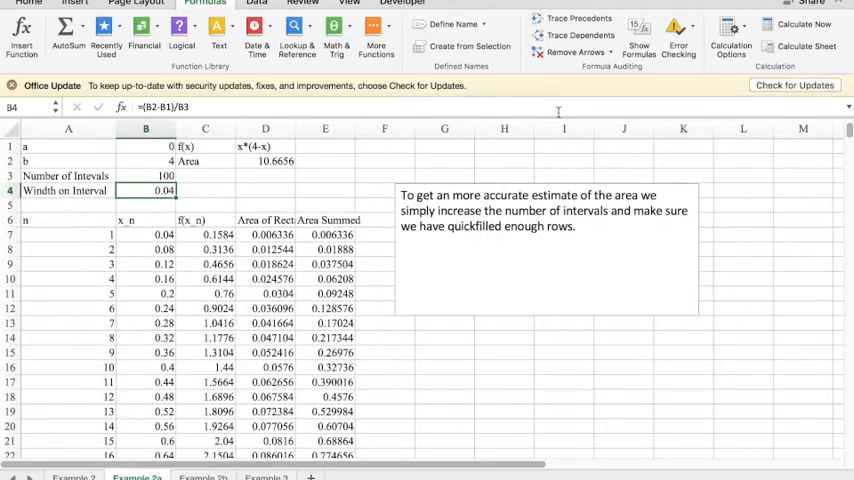
left_click(144, 176)
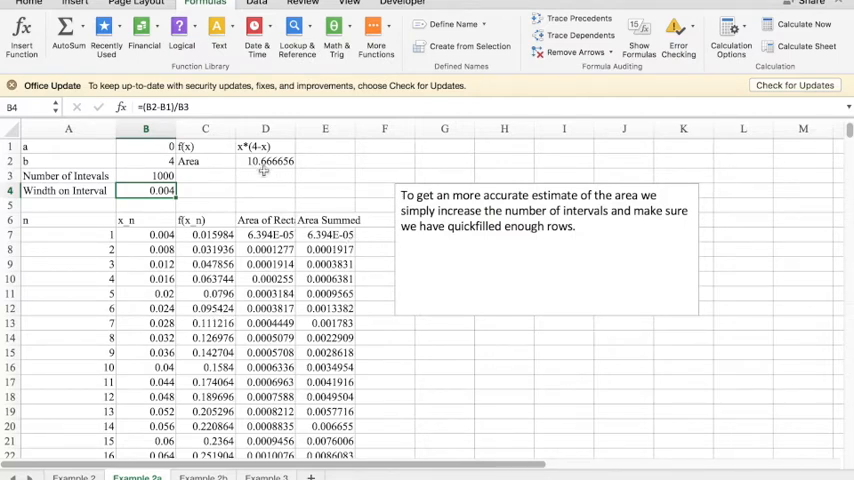
mouse_move(294, 164)
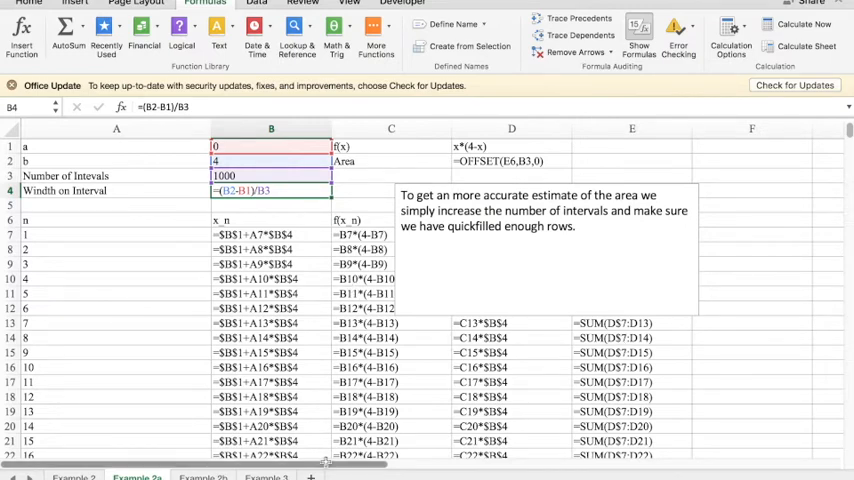
mouse_move(366, 208)
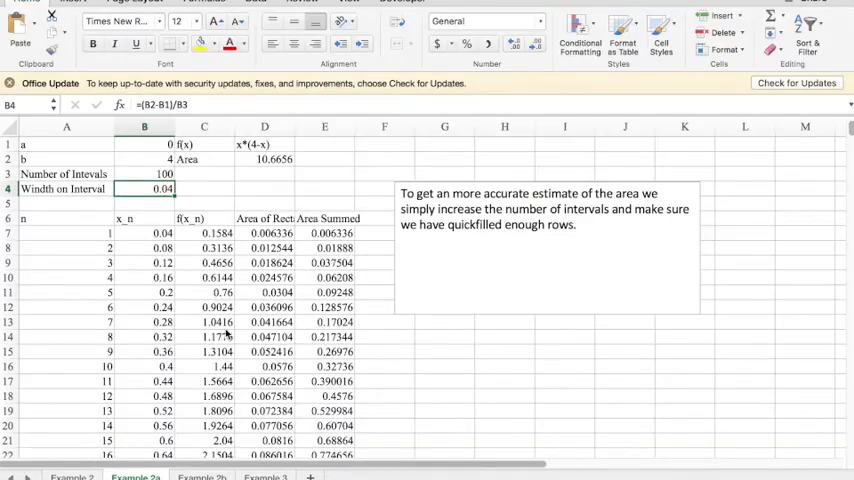
mouse_move(228, 332)
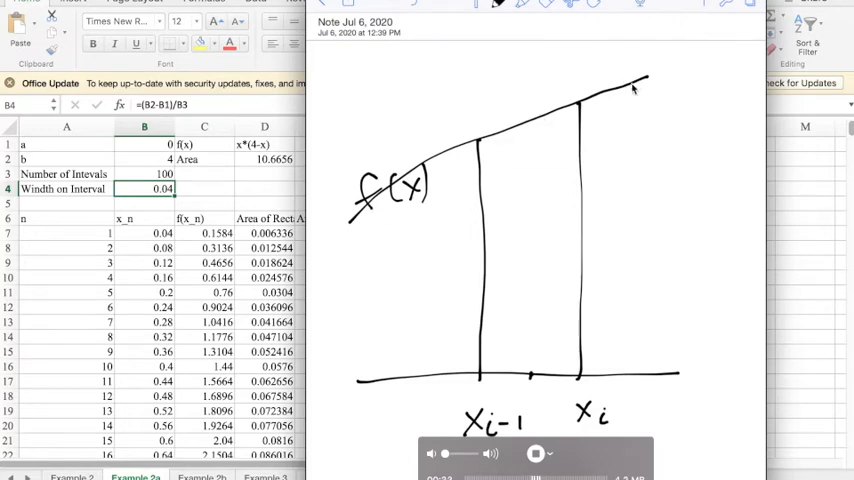
mouse_move(508, 372)
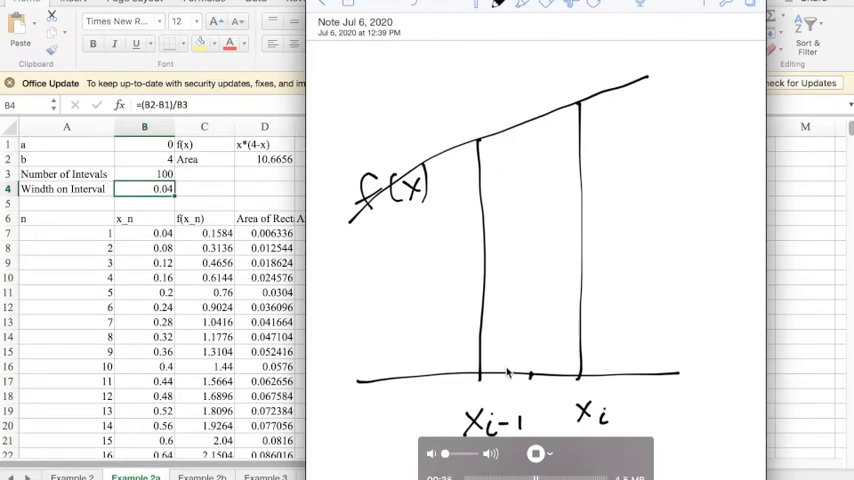
mouse_move(588, 298)
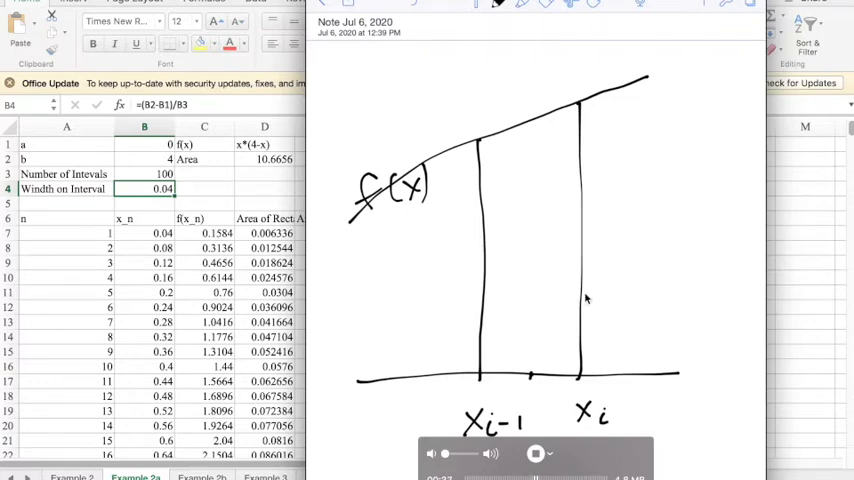
mouse_move(180, 264)
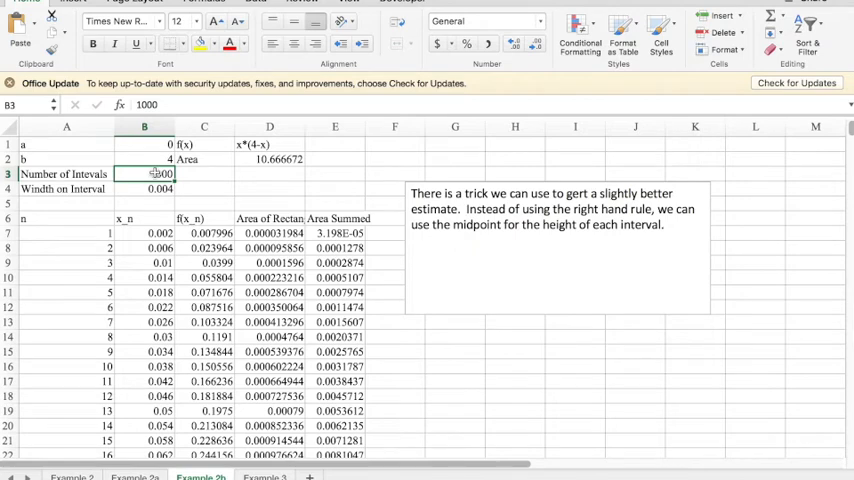
Reveal the midpoint sheet's formulas, with x_n offset back half the interval width.
left_click(144, 172)
type("100")
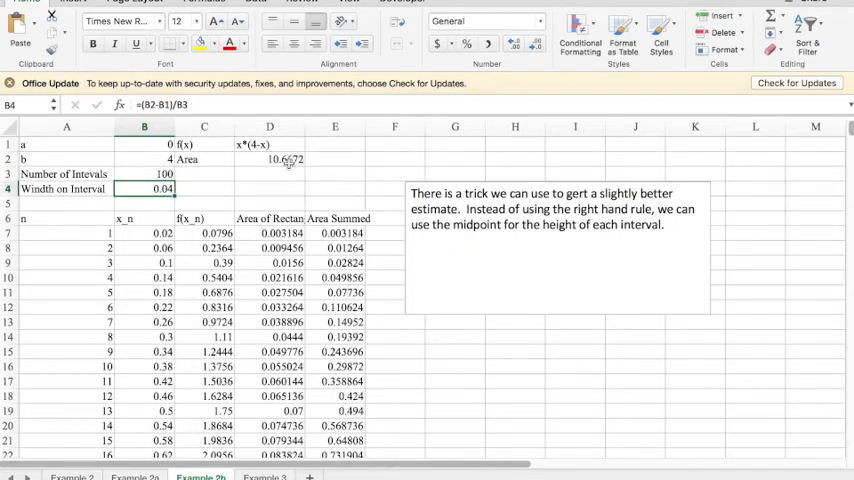
left_click(394, 126)
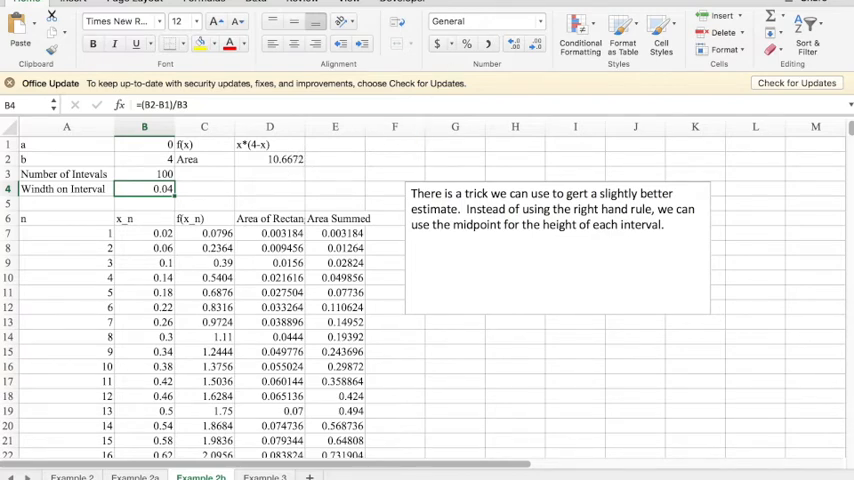
left_click(204, 2)
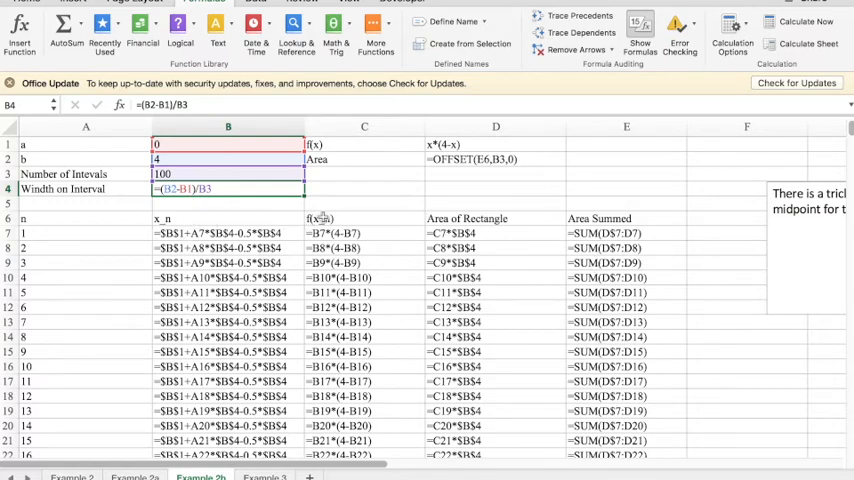
mouse_move(462, 218)
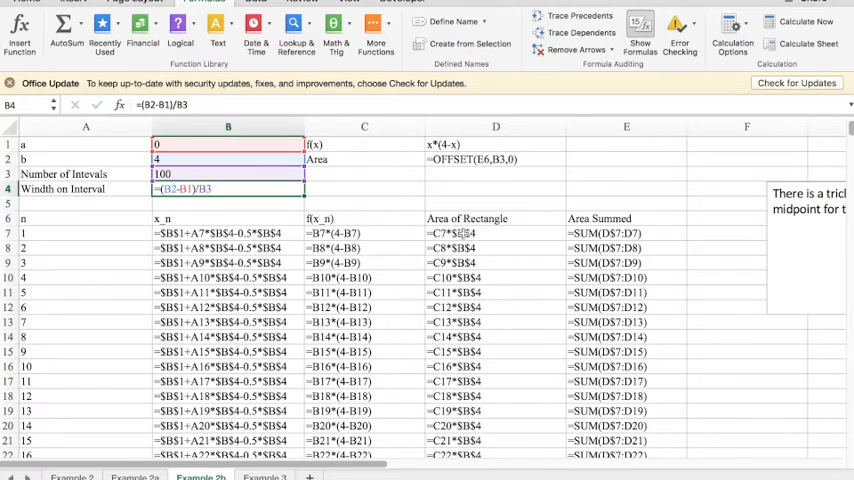
mouse_move(318, 208)
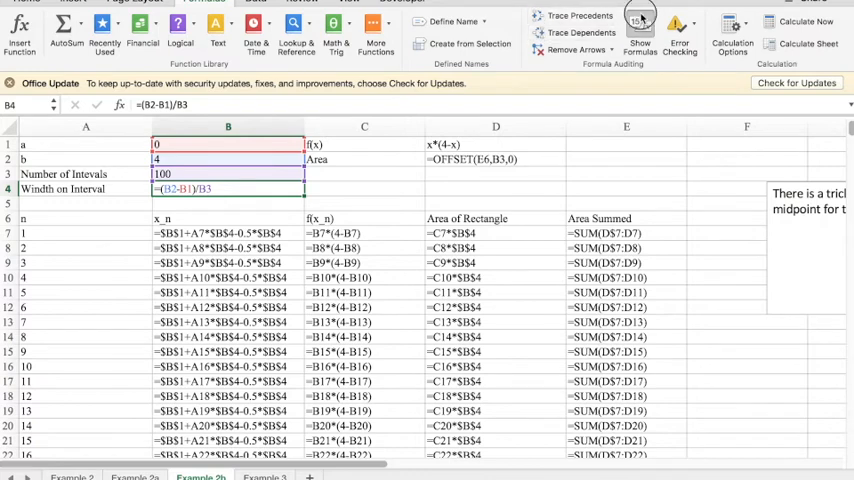
Hide the formulas so the midpoint sheet shows an area of 10.6672 for 100 intervals.
left_click(640, 30)
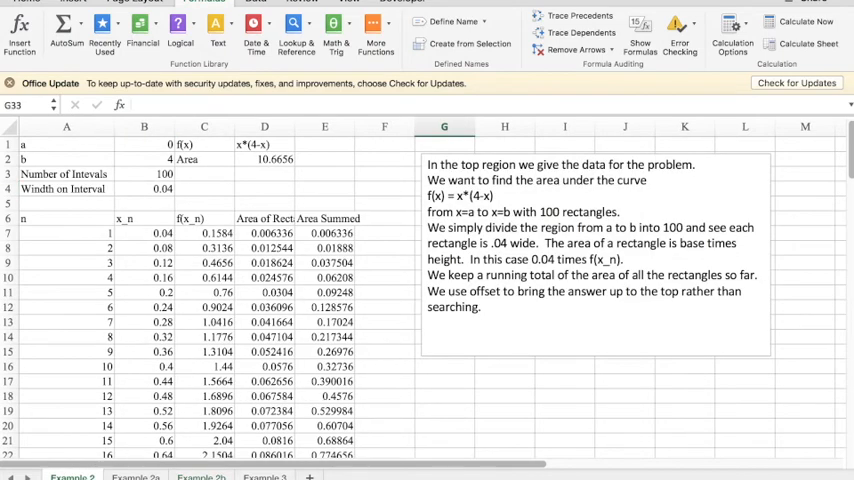
mouse_move(272, 168)
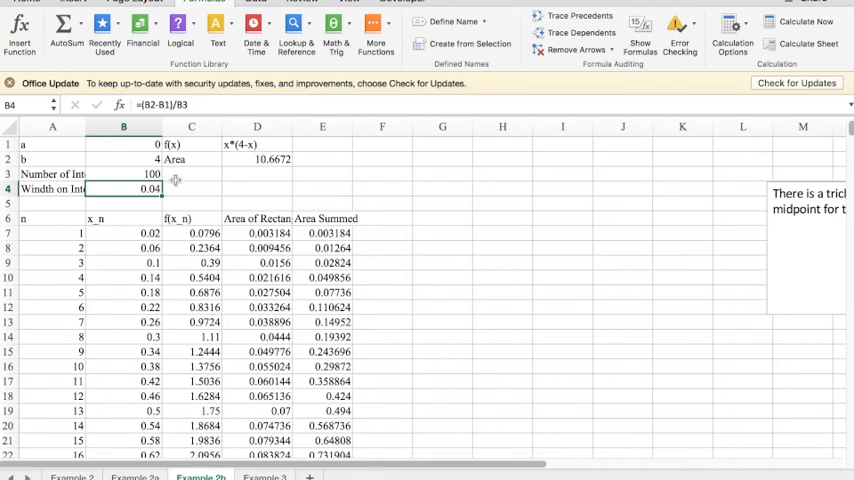
Set the number of intervals in B3 to 1000, giving width 0.004 and area 10.666672.
left_click(124, 172)
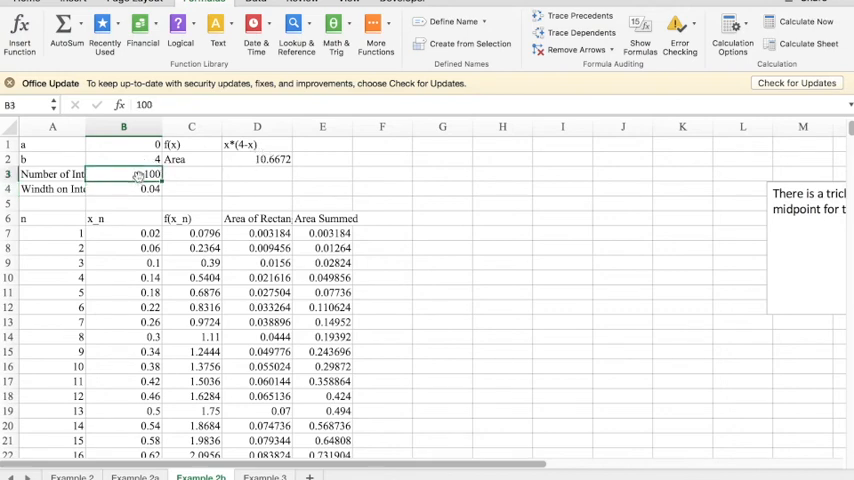
type("1000")
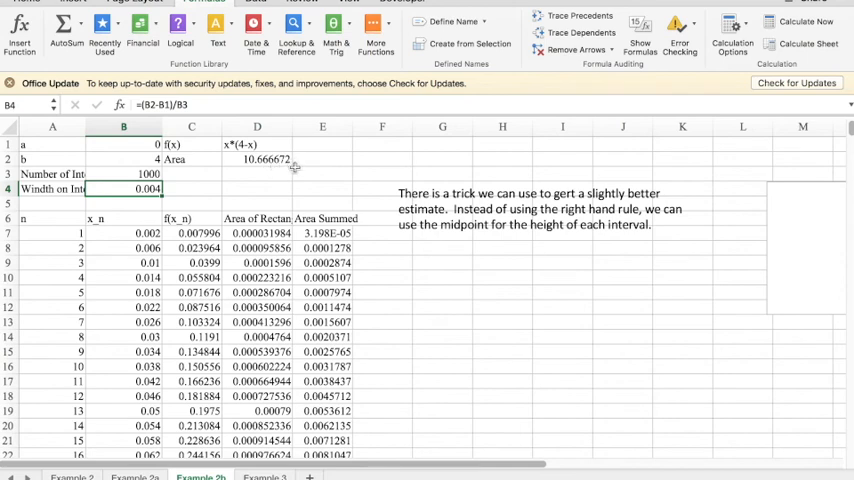
mouse_move(138, 276)
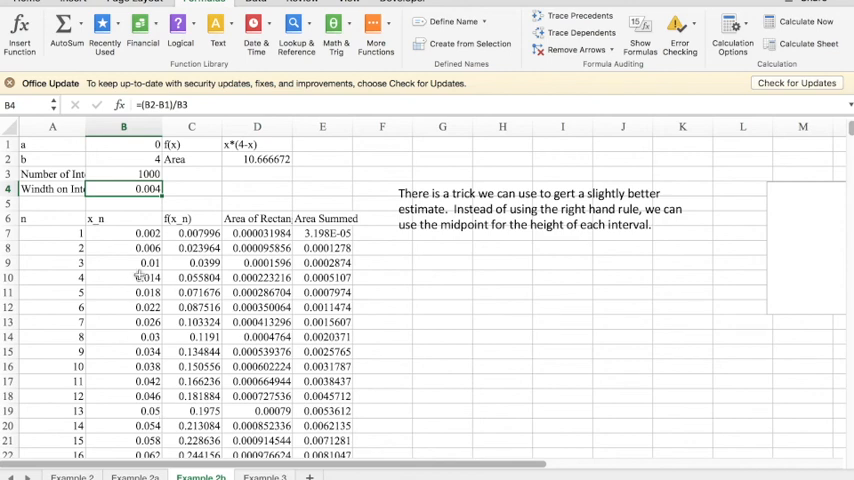